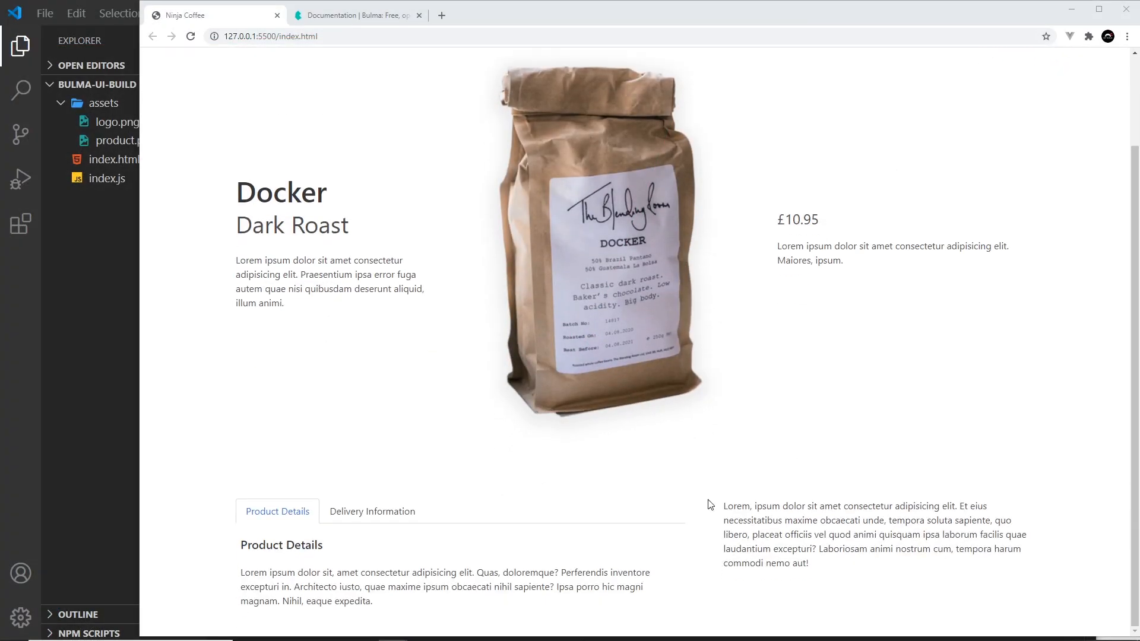
Step: Highlight the lorem paragraph in the right column beneath the Docker coffee bag
{"action": "left_click_drag", "start_coordinate": [722, 506], "coordinate": [1004, 548]}
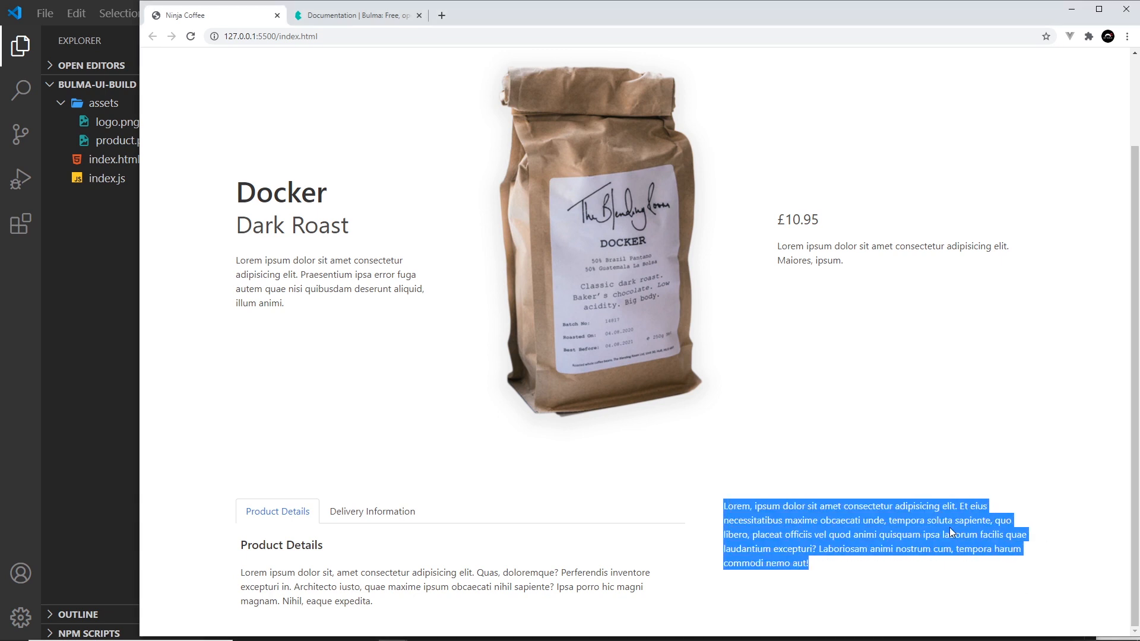
{"action": "mouse_move", "coordinate": [934, 507]}
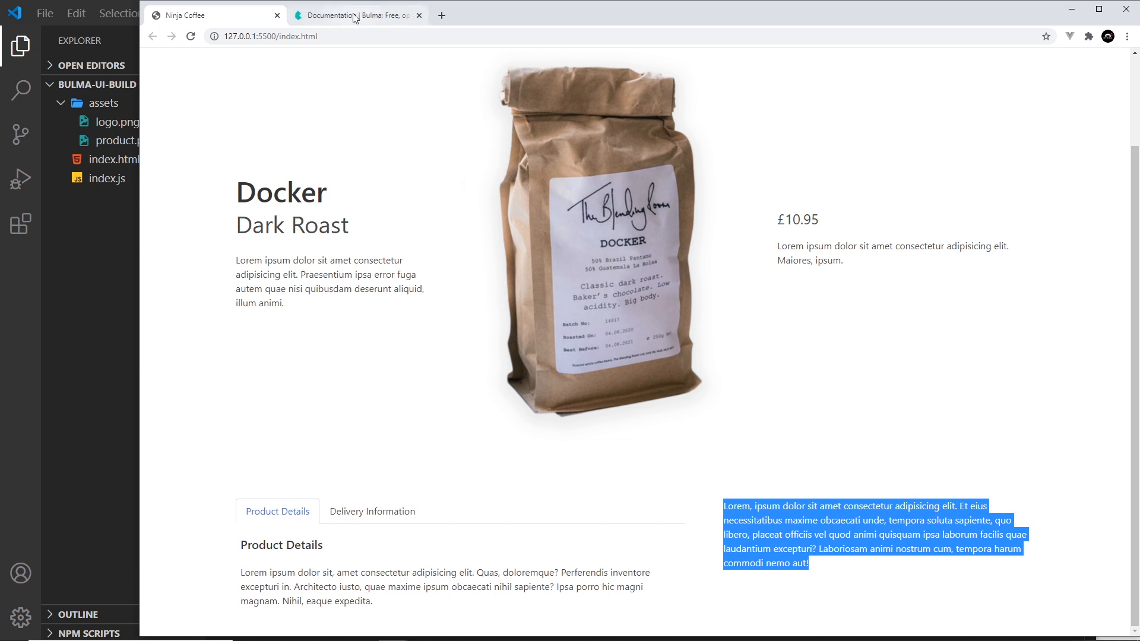
Step: Switch to the Bulma docs and show the Message component page with its Hello World example
{"action": "left_click", "coordinate": [355, 14]}
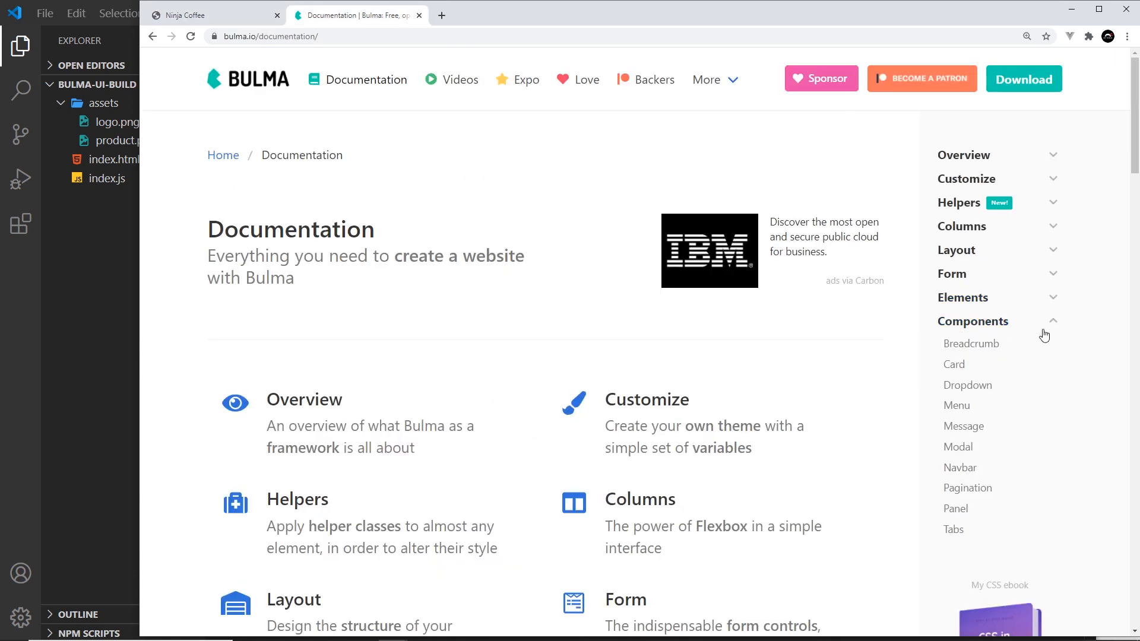
{"action": "mouse_move", "coordinate": [981, 426]}
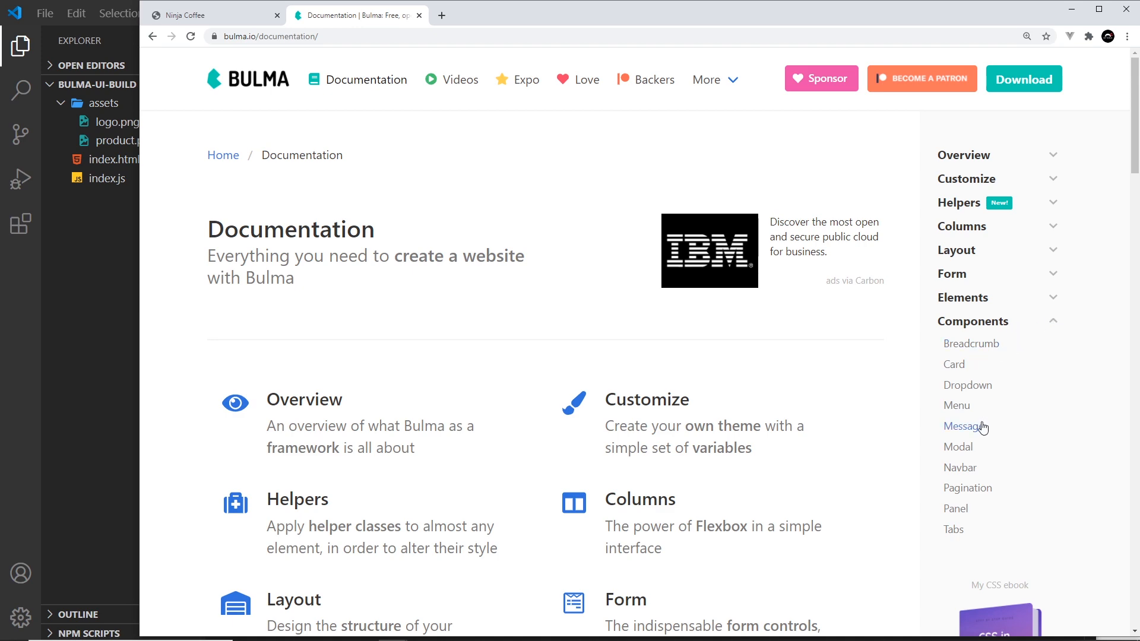
{"action": "left_click", "coordinate": [963, 426]}
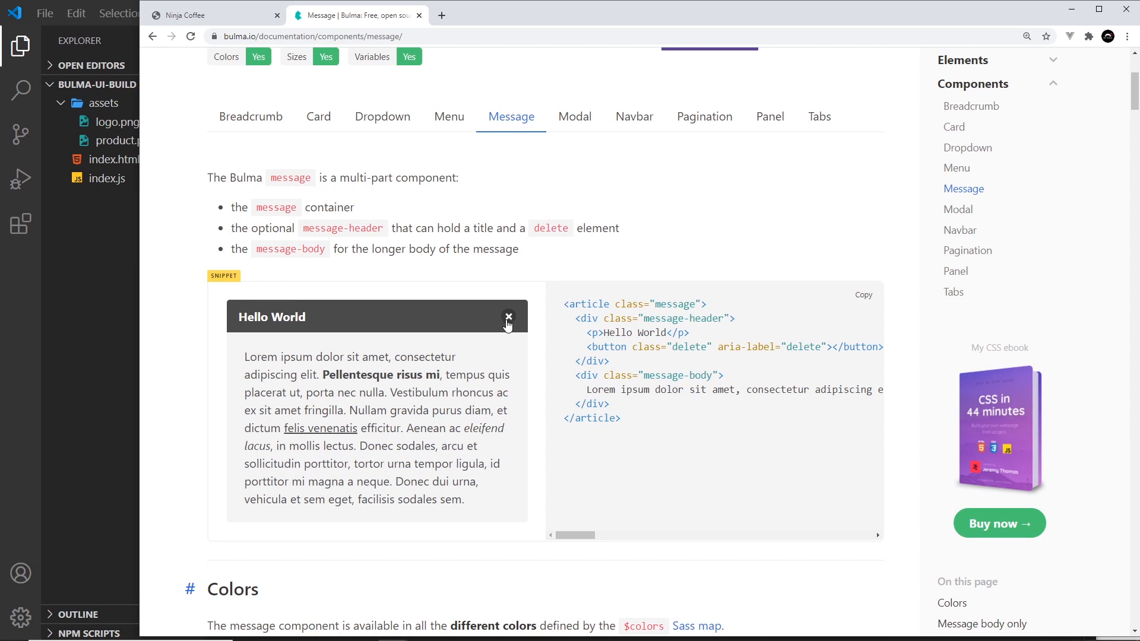
{"action": "mouse_move", "coordinate": [518, 387]}
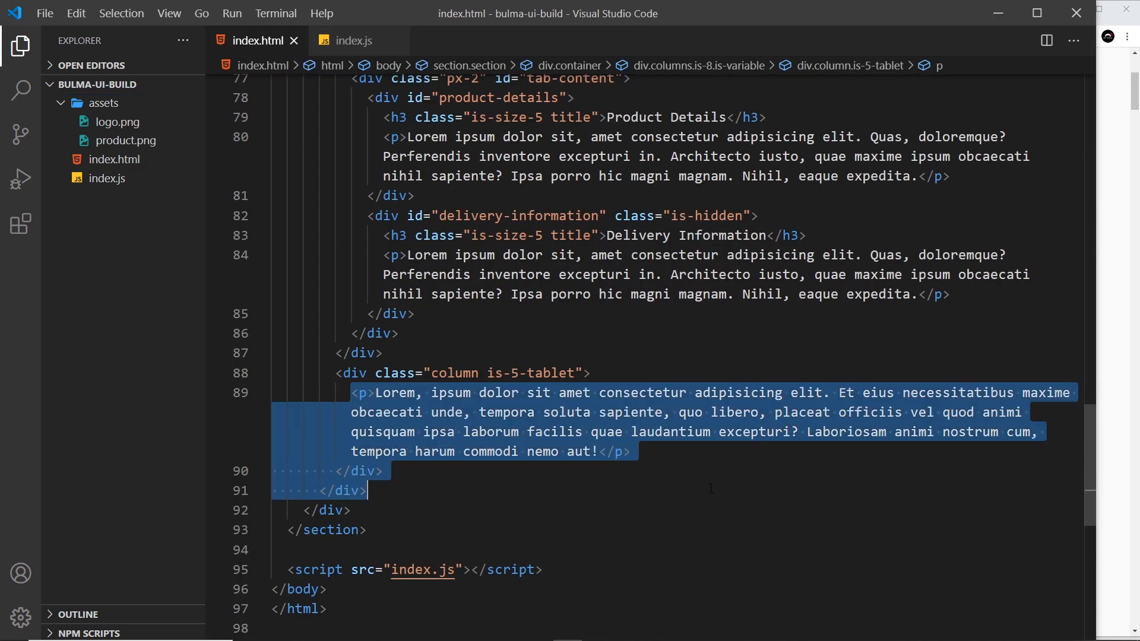
Step: Replace the lorem paragraph with a 'message box' comment and an Emmet-expanded div.message
{"action": "key", "text": "Delete"}
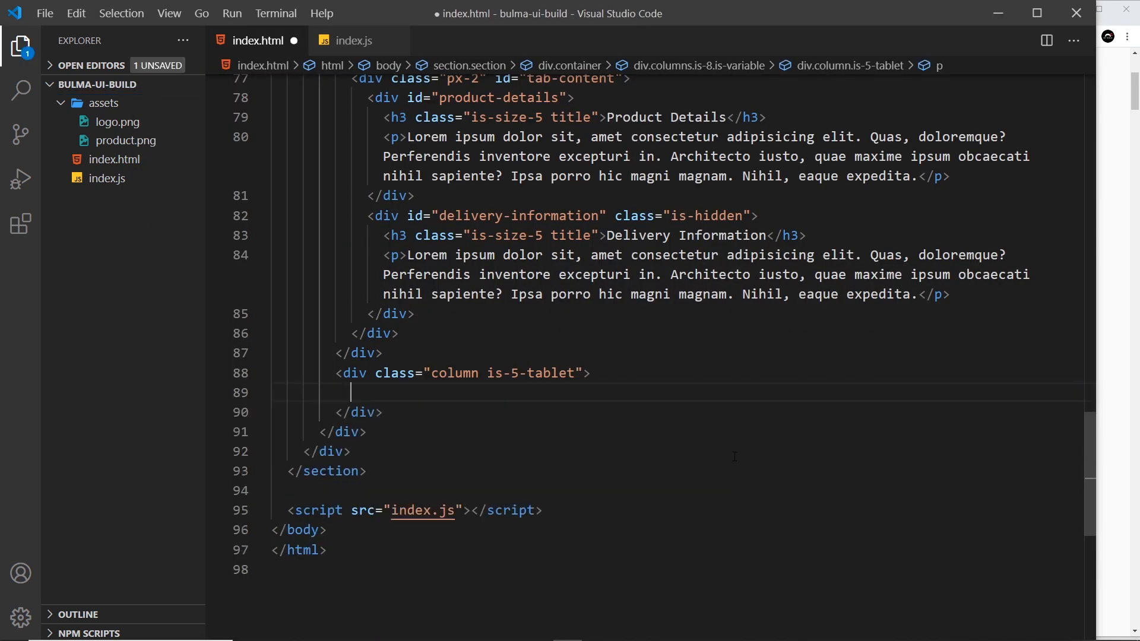
{"action": "type", "text": "<!-- message box-->"}
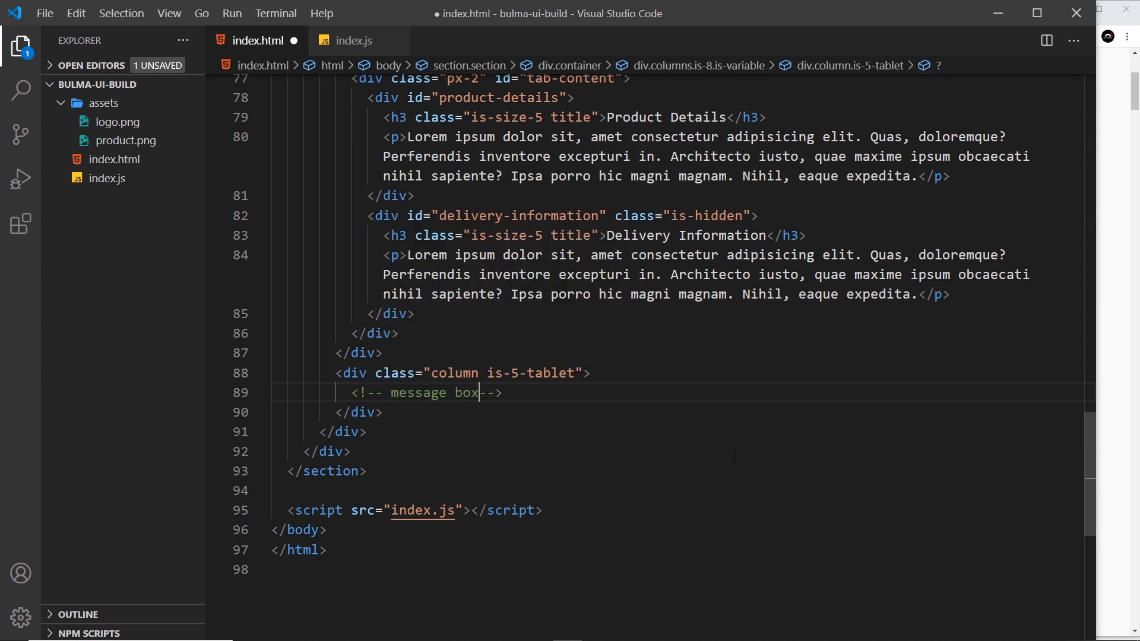
{"action": "type", "text": "di"}
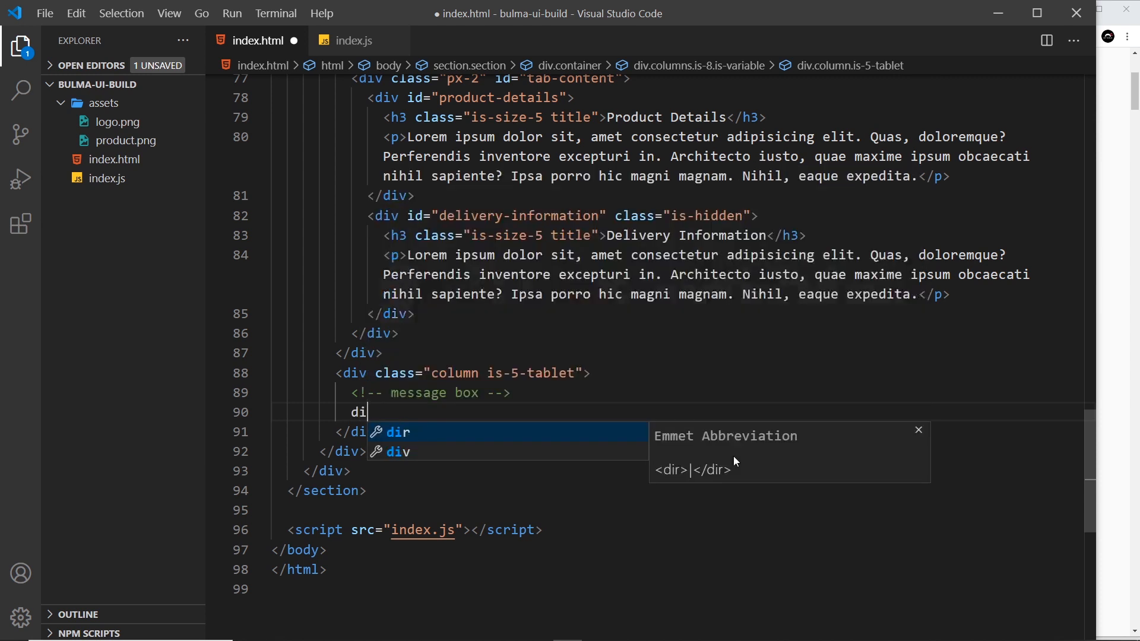
{"action": "type", "text": "v.messa"}
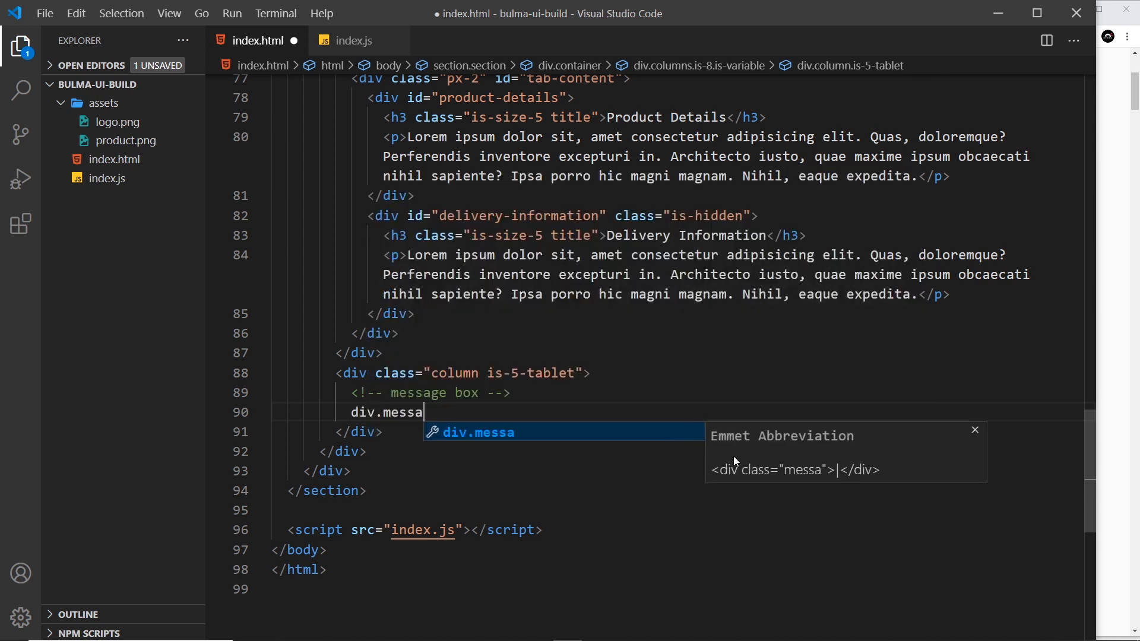
{"action": "key", "text": "Tab"}
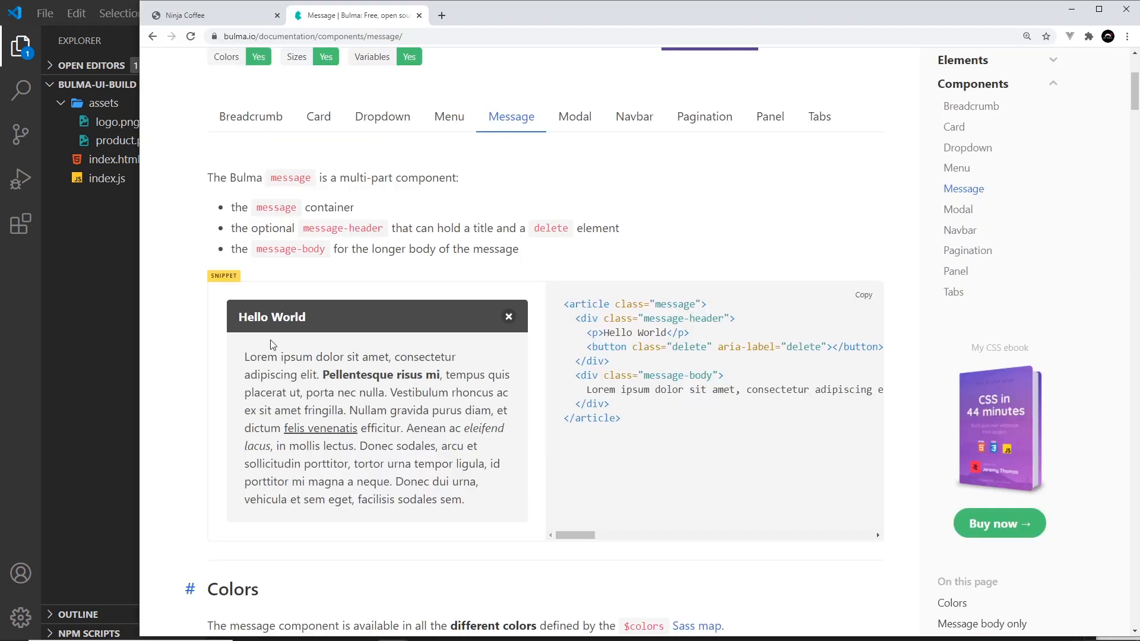
Step: Bring the Bulma Message header and body example back into view for reference
{"action": "double_click", "coordinate": [270, 316]}
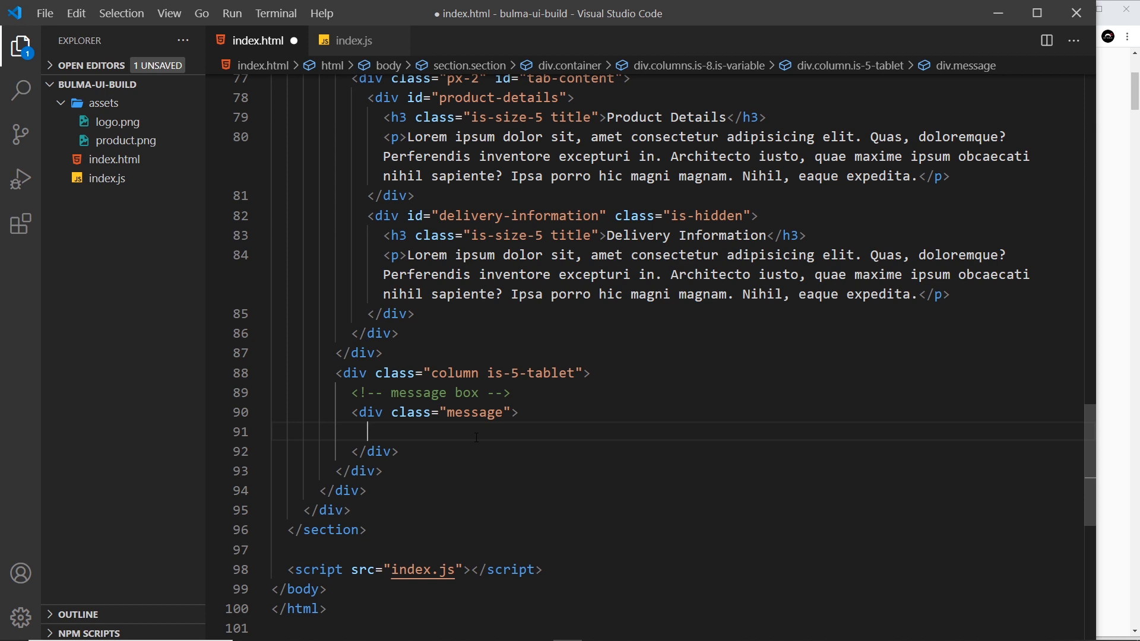
Step: Add a message-header div with a paragraph reading 'Earn Points with the Coffee Club'
{"action": "type", "text": "div.message-header"}
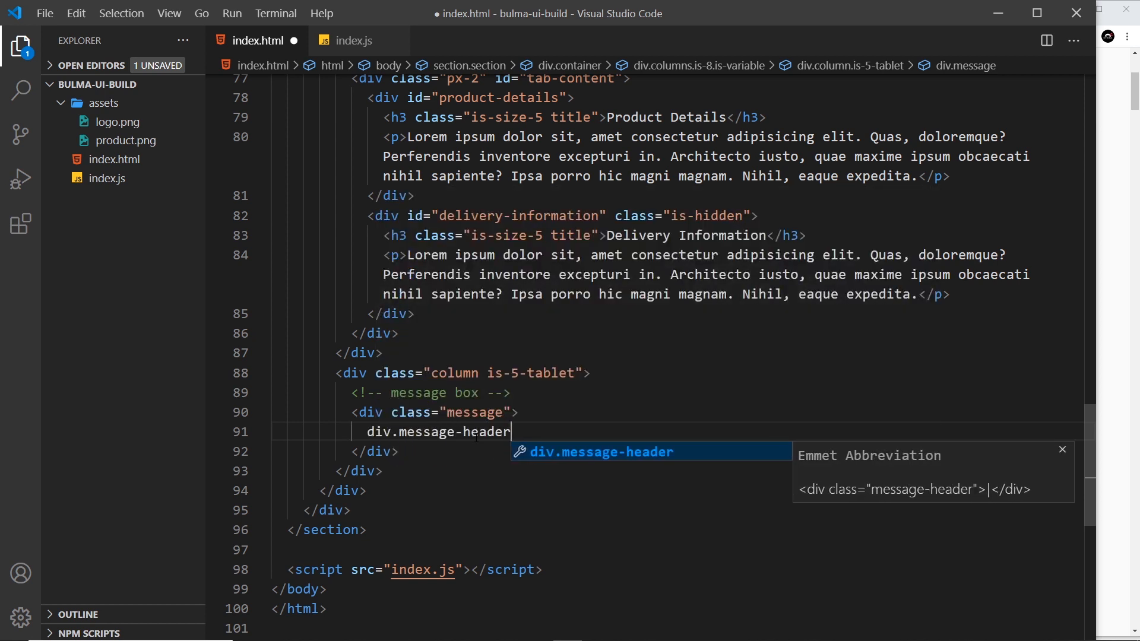
{"action": "key", "text": "Tab"}
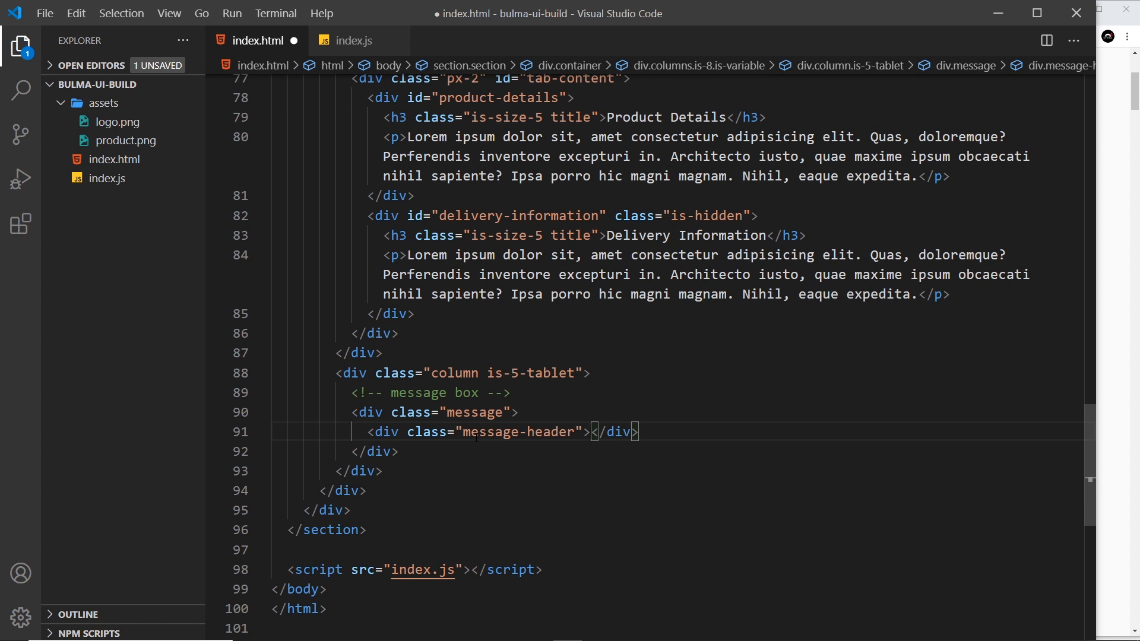
{"action": "type", "text": "<p></p>"}
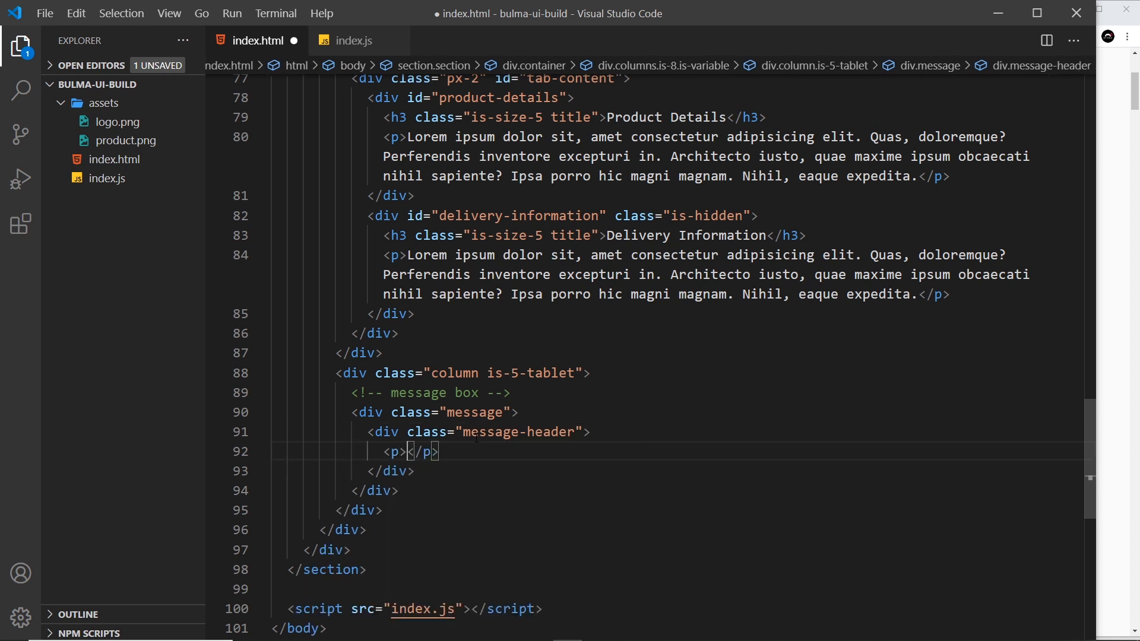
{"action": "type", "text": "Earn Poi"}
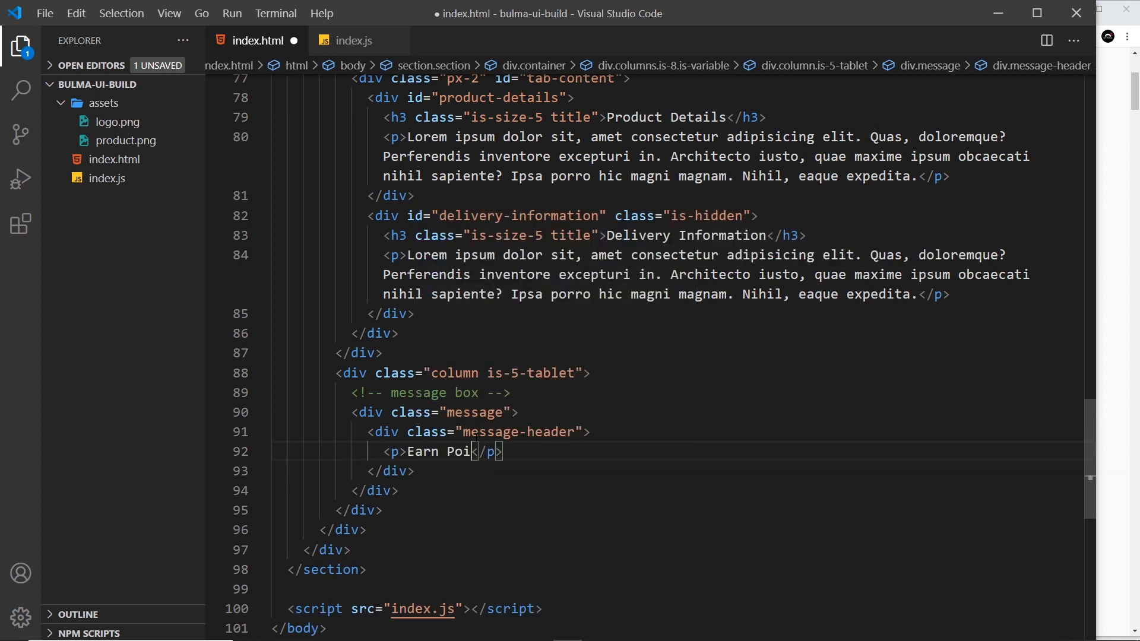
{"action": "type", "text": "nts with the"}
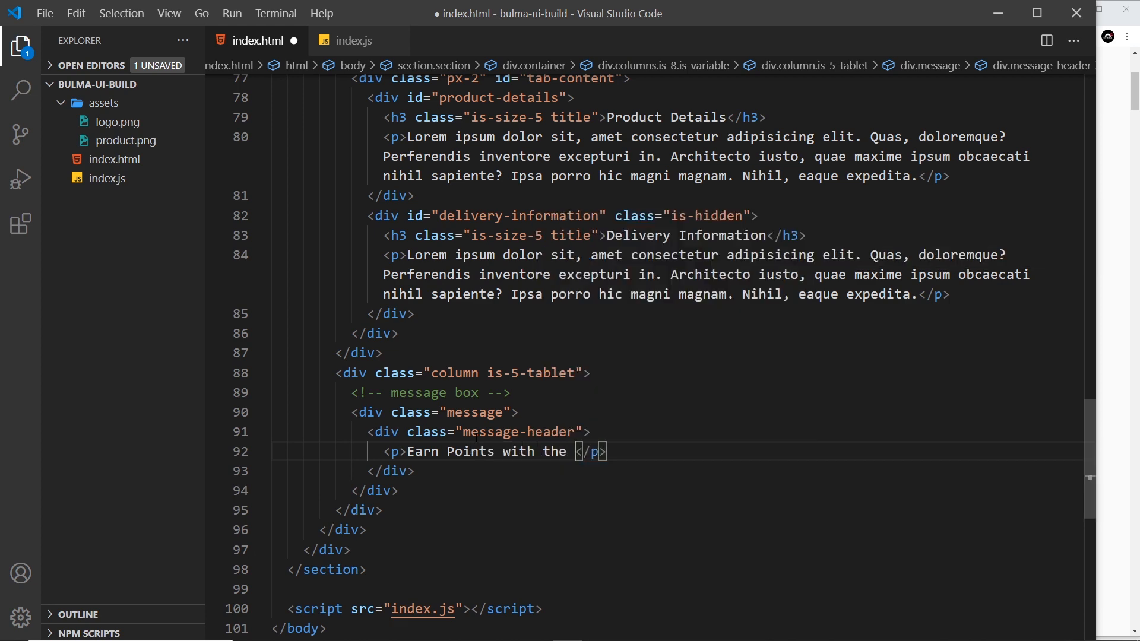
{"action": "type", "text": "Coffee Club"}
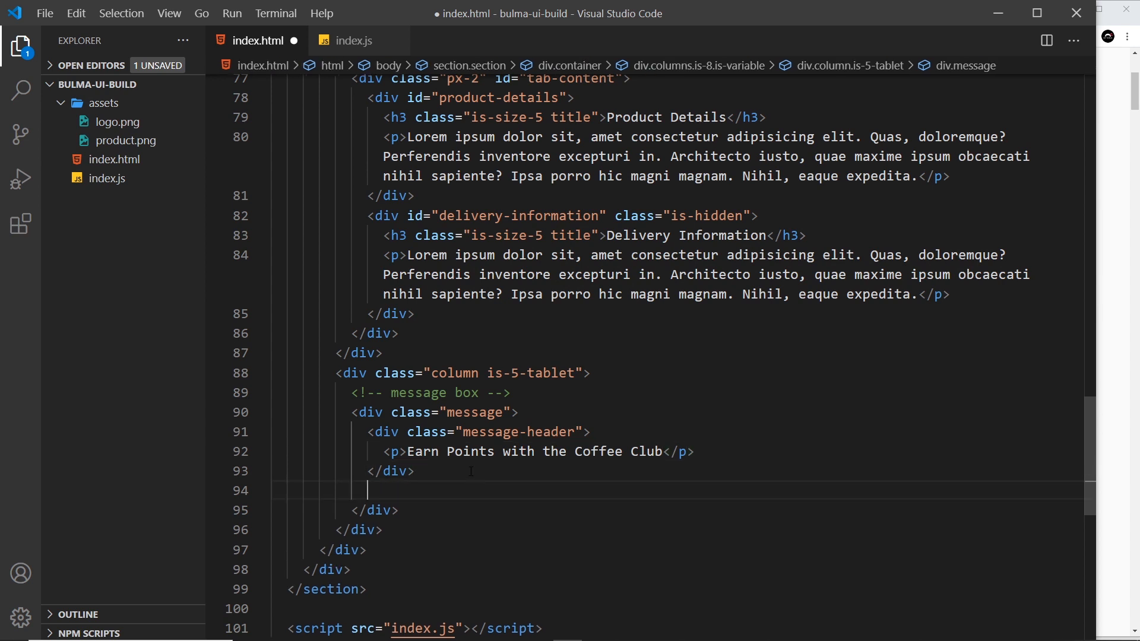
Step: Add a message-body div holding a lorem paragraph and save index.html
{"action": "type", "text": "div.message"}
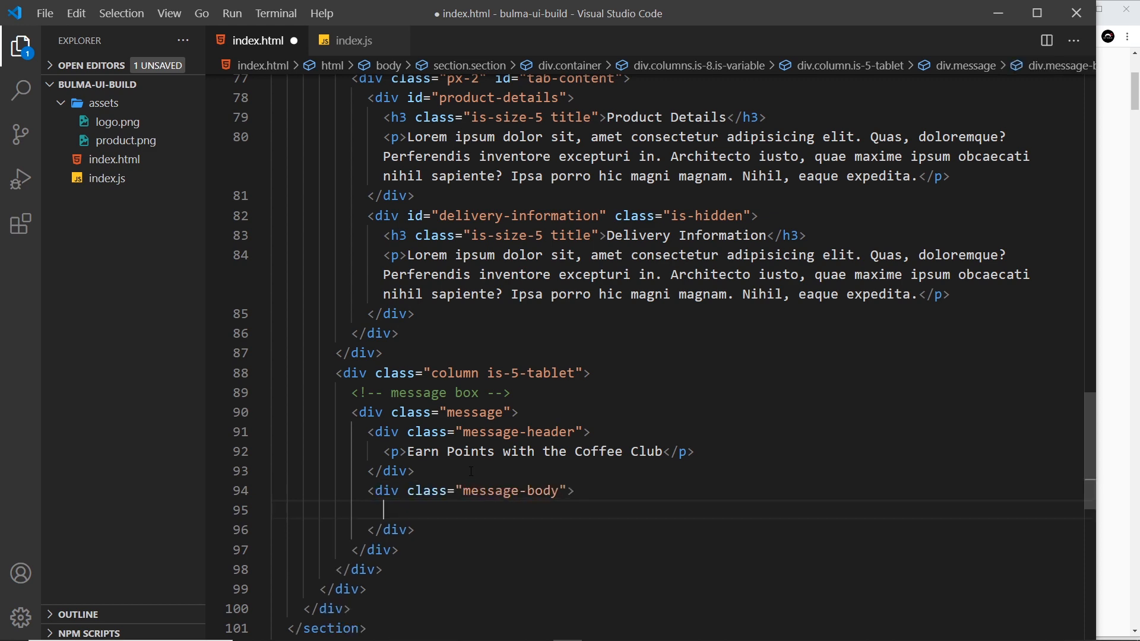
{"action": "type", "text": "<p></p>"}
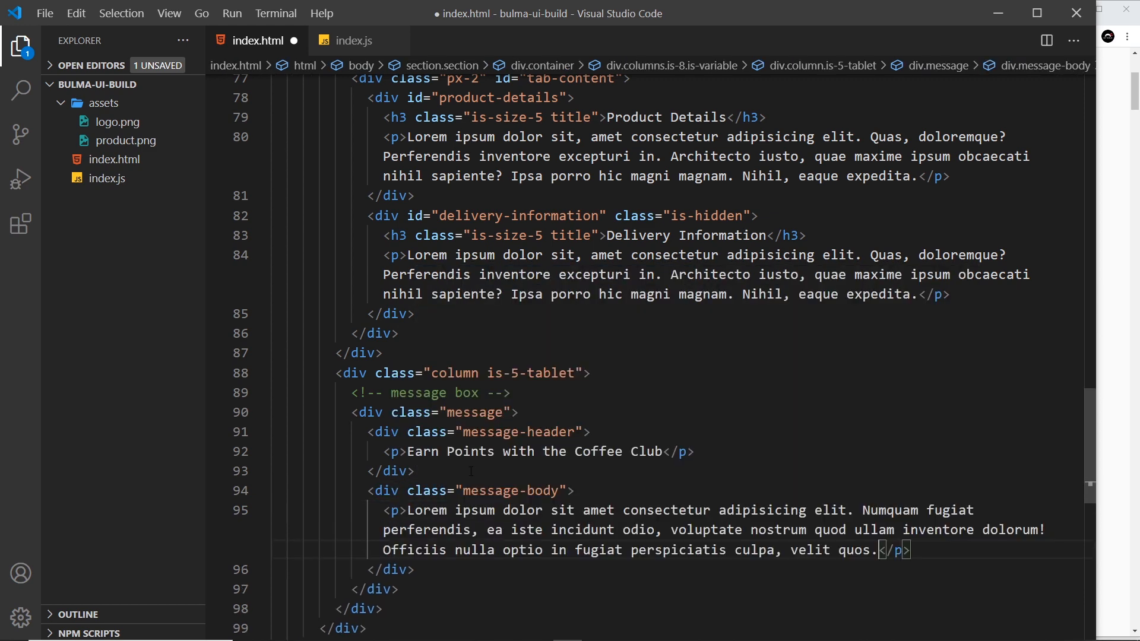
{"action": "key", "text": "ctrl+s"}
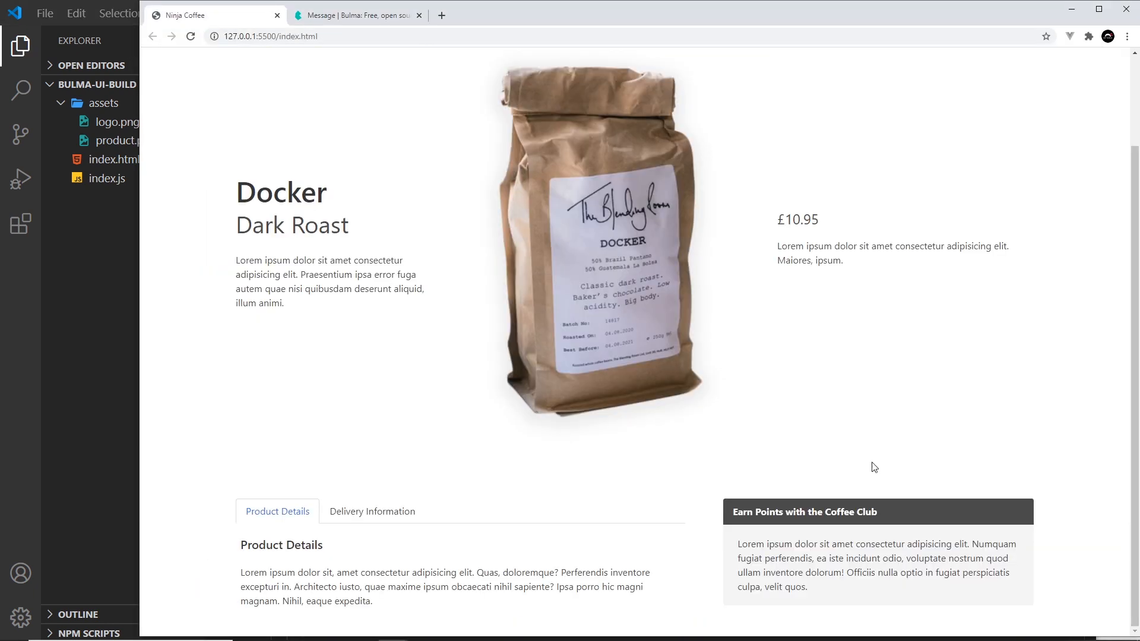
{"action": "mouse_move", "coordinate": [713, 409]}
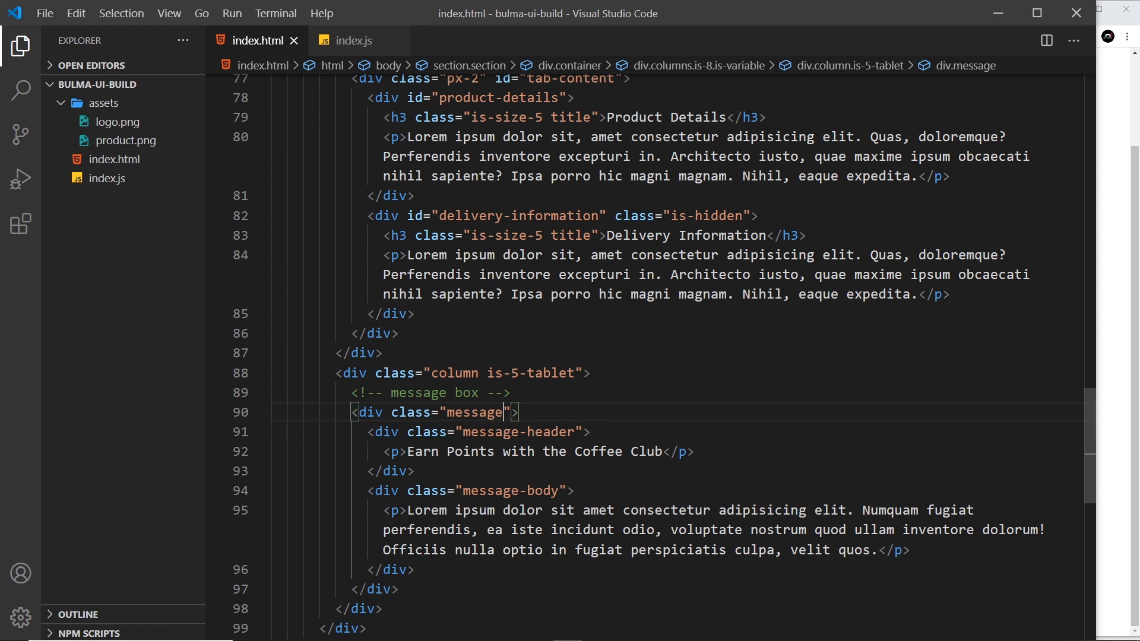
Step: Try is-primary and is-warning, settle on 'message is-dark' and save the file
{"action": "type", "text": "is-primary"}
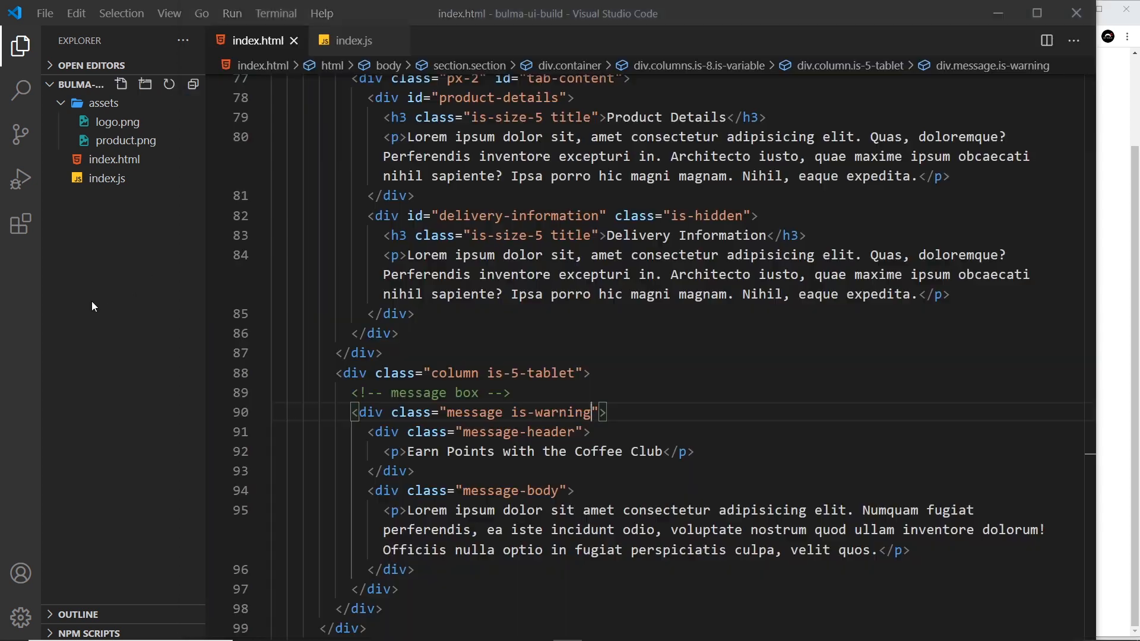
{"action": "double_click", "coordinate": [551, 412]}
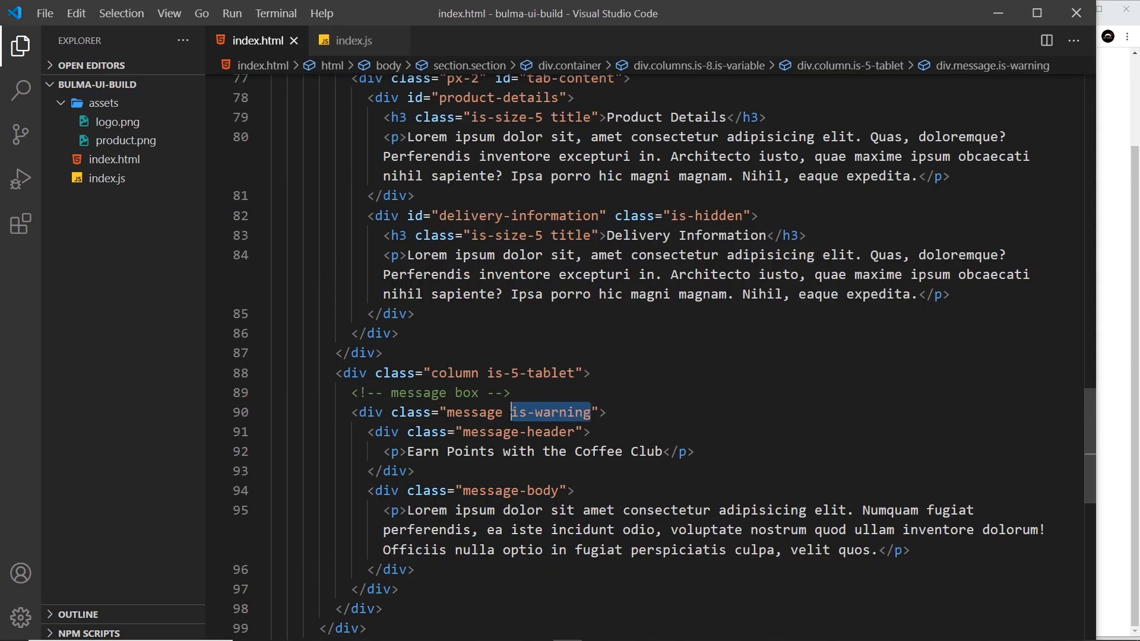
{"action": "type", "text": "is-dark"}
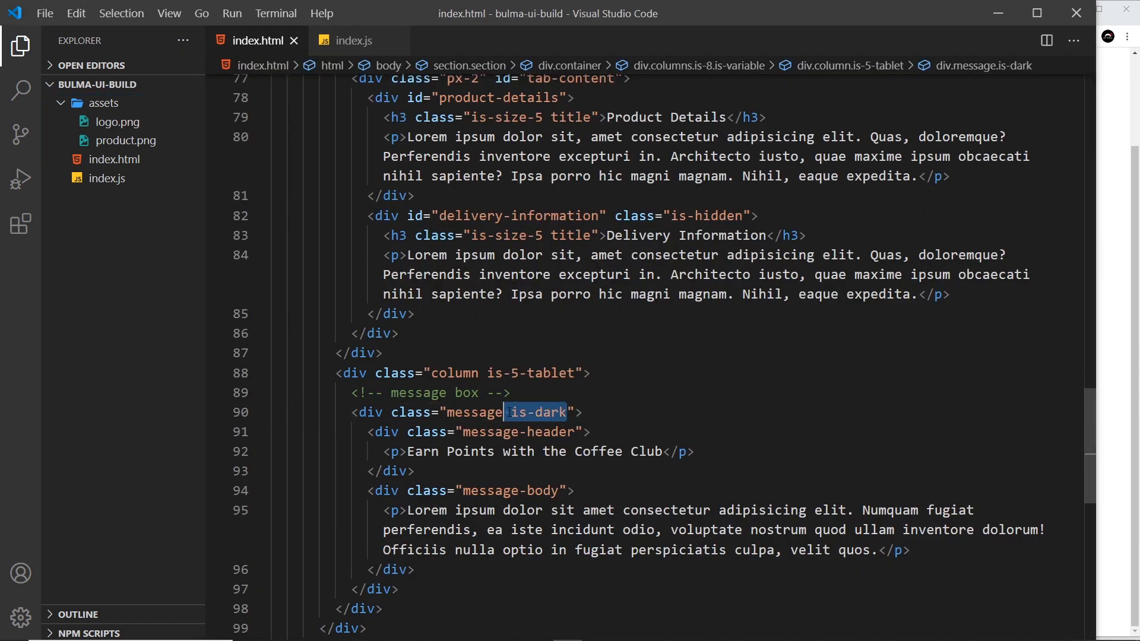
{"action": "key", "text": "Delete"}
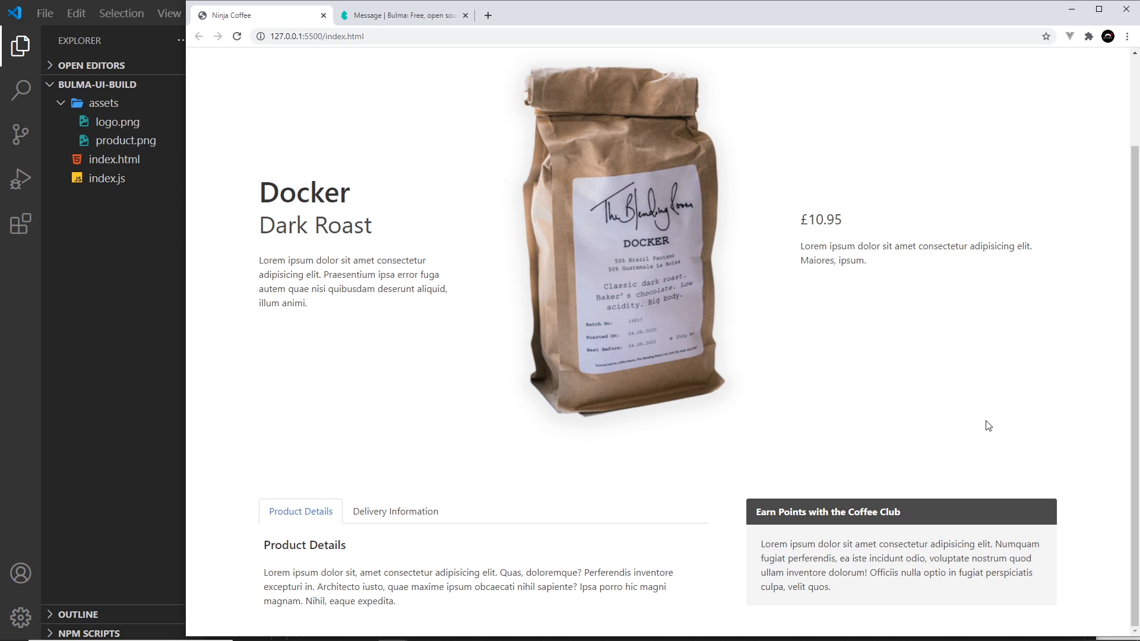
{"action": "mouse_move", "coordinate": [851, 601]}
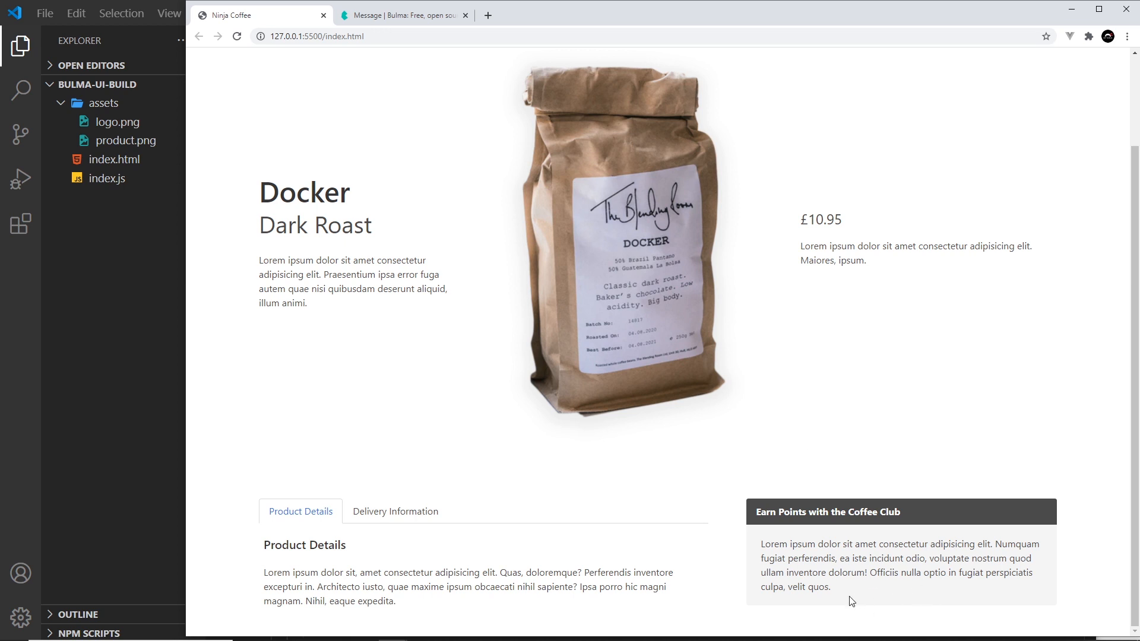
{"action": "mouse_move", "coordinate": [913, 601]}
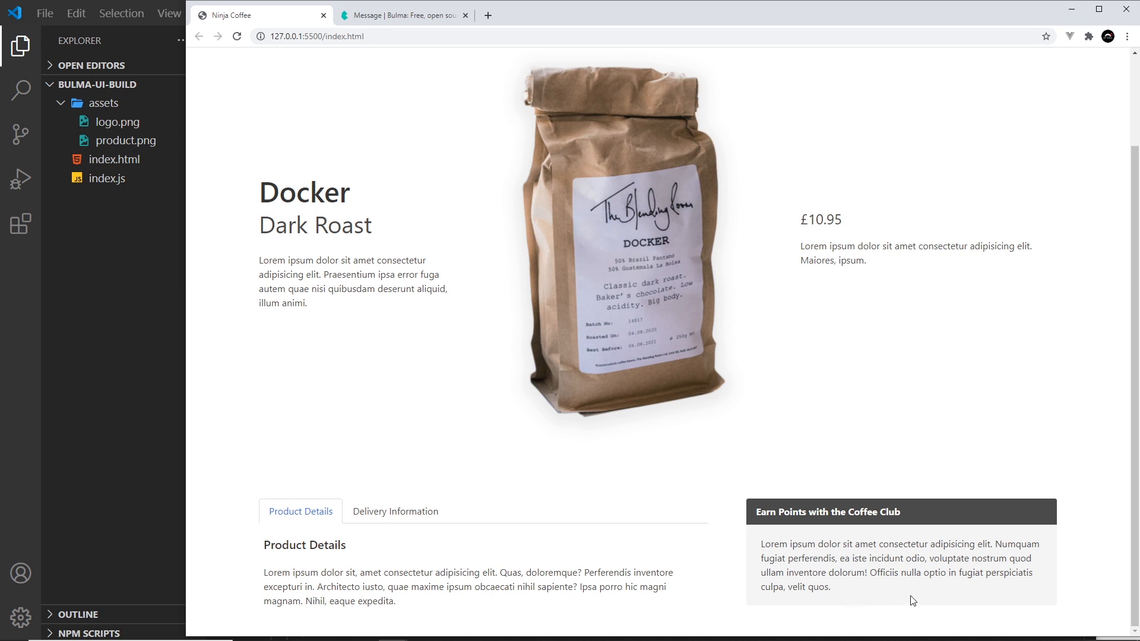